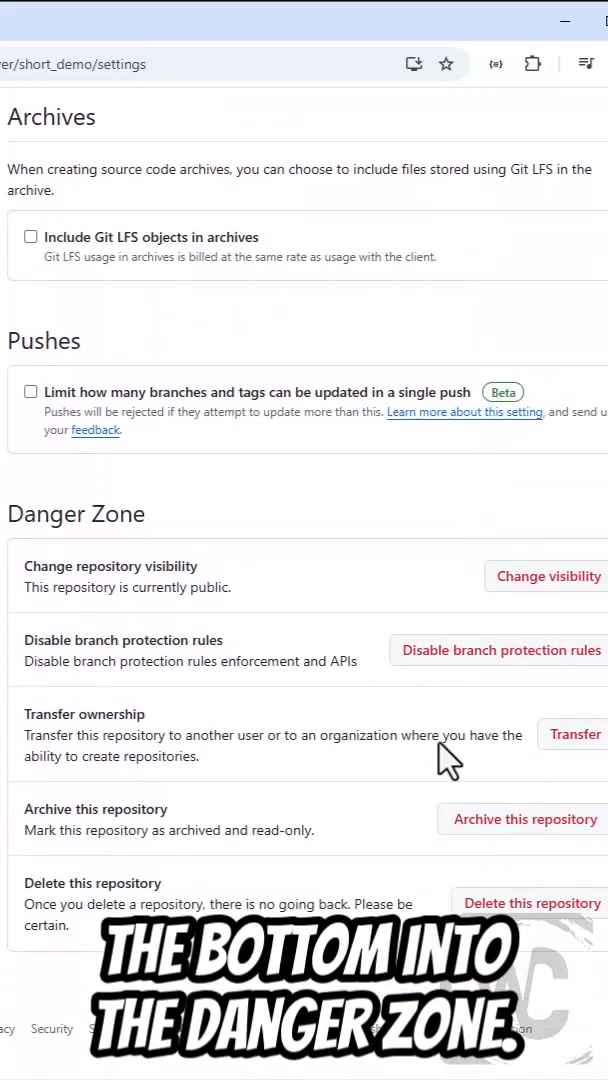
# Start deleting short_demo and acknowledge both deletion warnings.
pyautogui.click(543, 903)
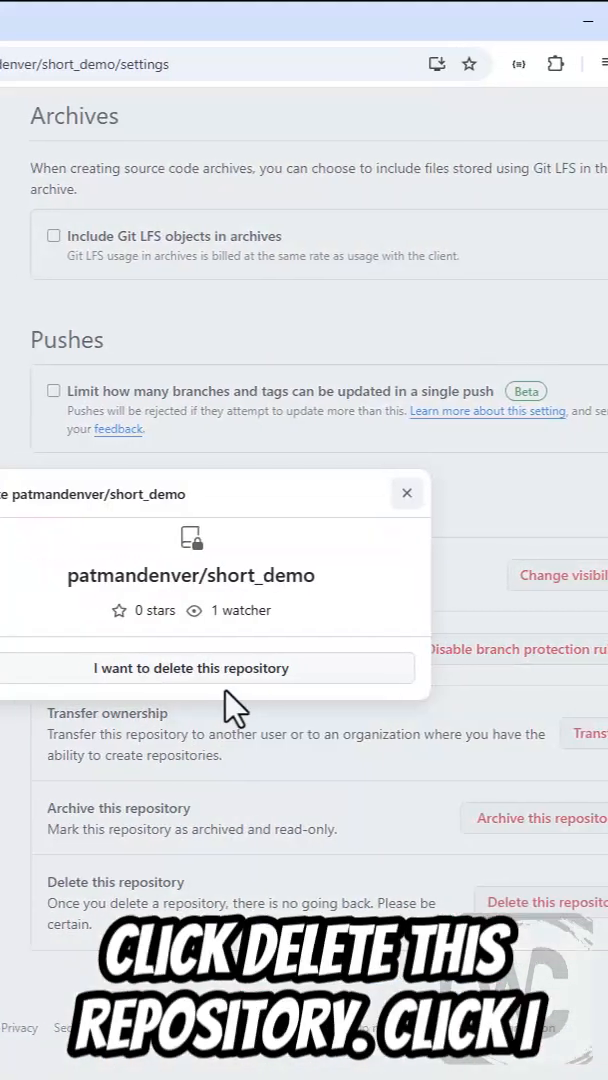
pyautogui.click(206, 668)
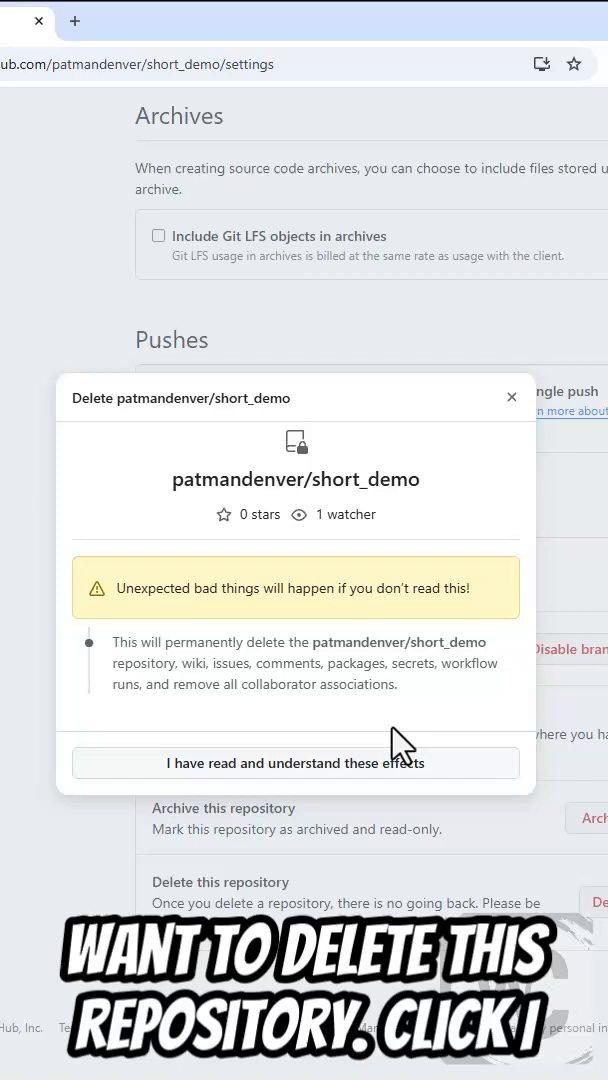
pyautogui.click(296, 762)
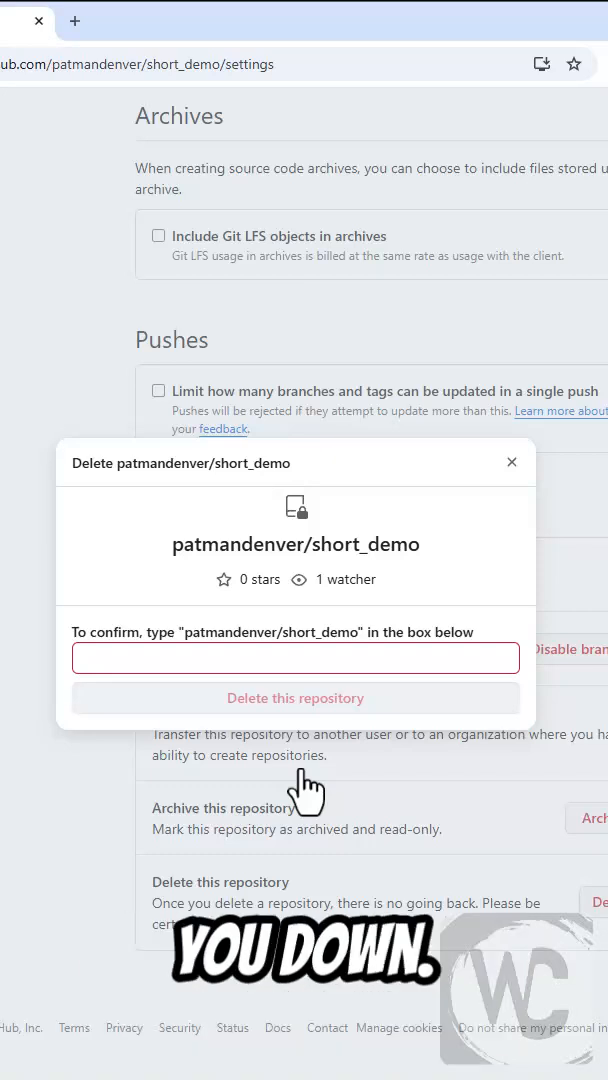
# Confirm deletion by entering 'patmandenver/short_demo', then verify access to finish.
pyautogui.write('patmandenver/short_demo')
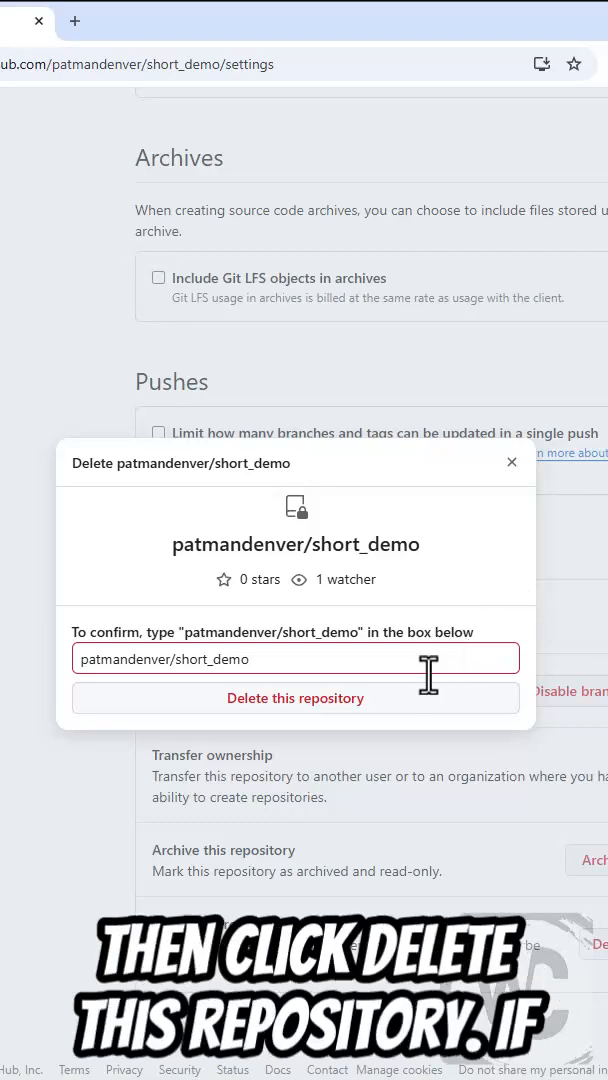
pyautogui.click(295, 698)
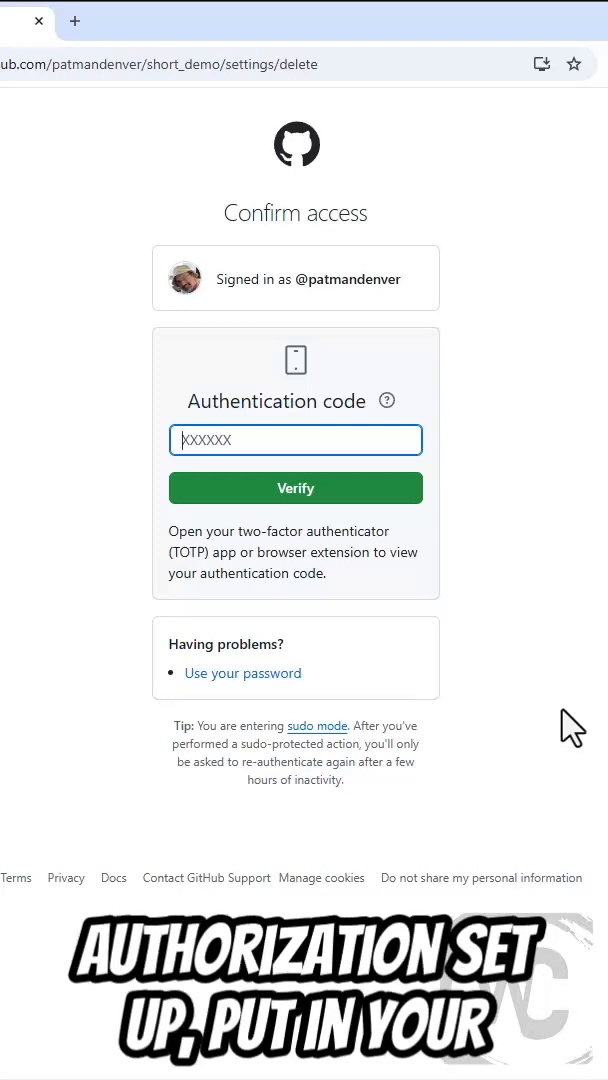
pyautogui.click(296, 488)
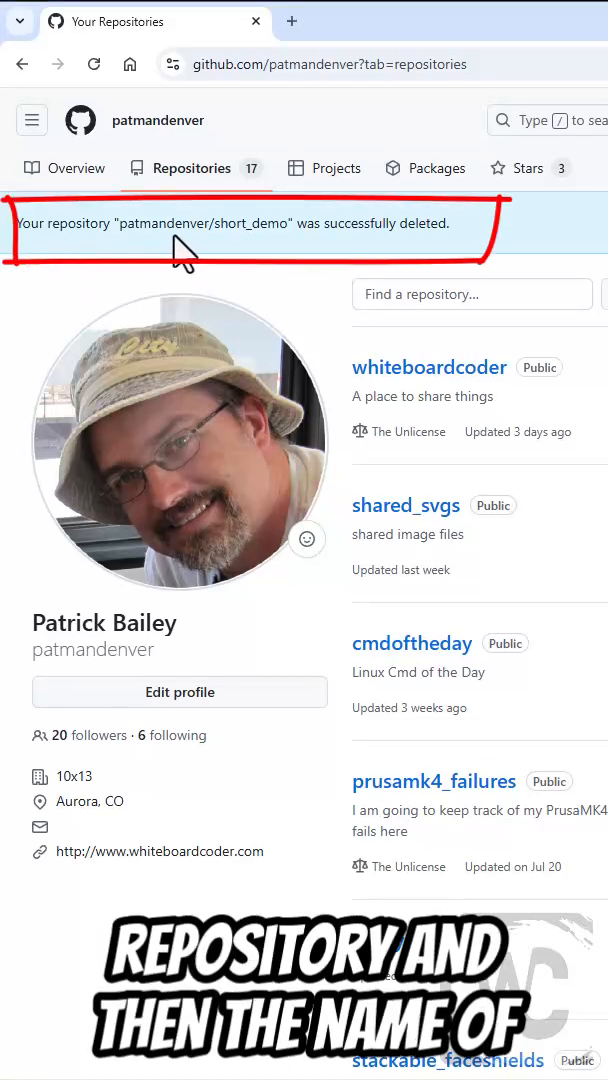
pyautogui.moveTo(465, 270)
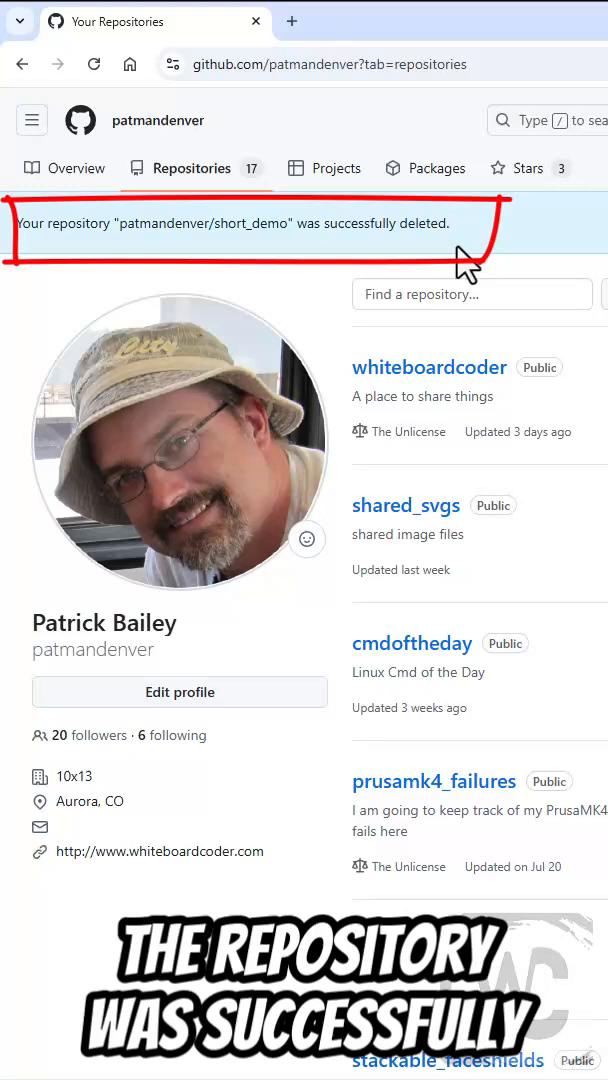